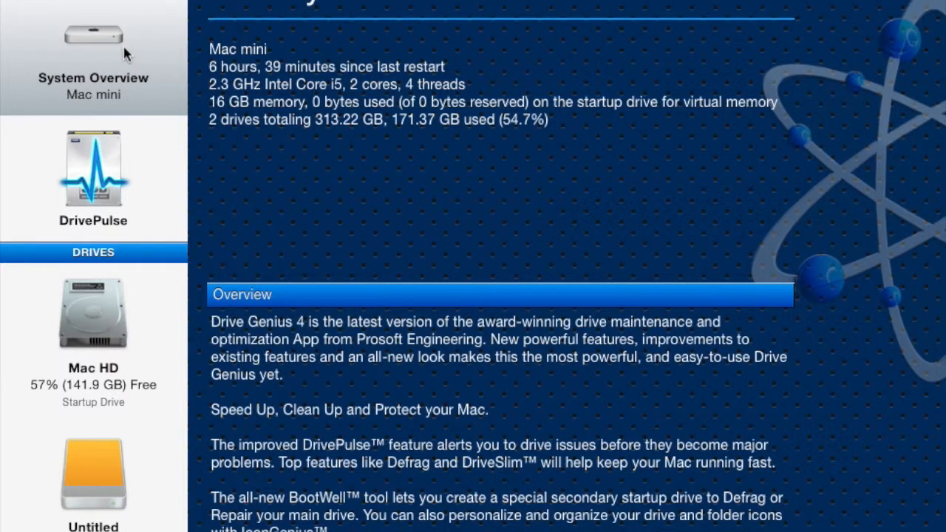
mouse_move(131, 112)
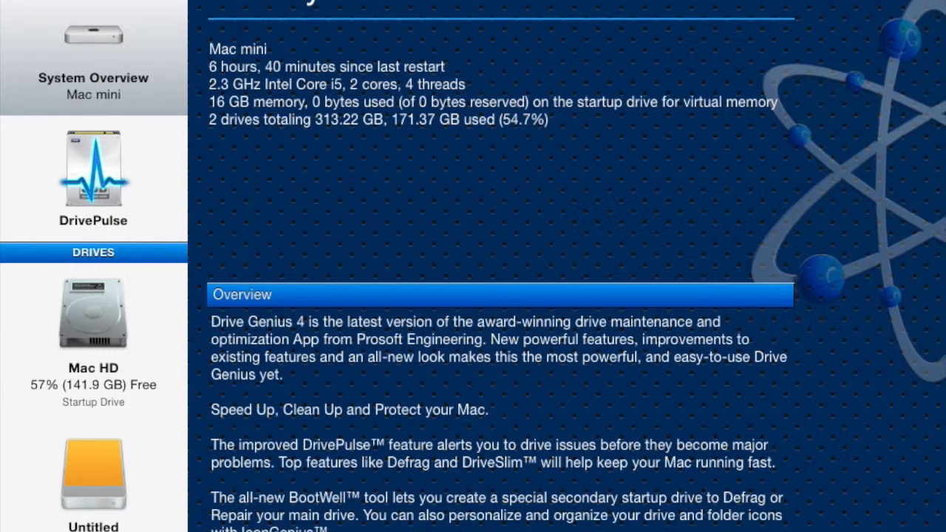
mouse_move(102, 490)
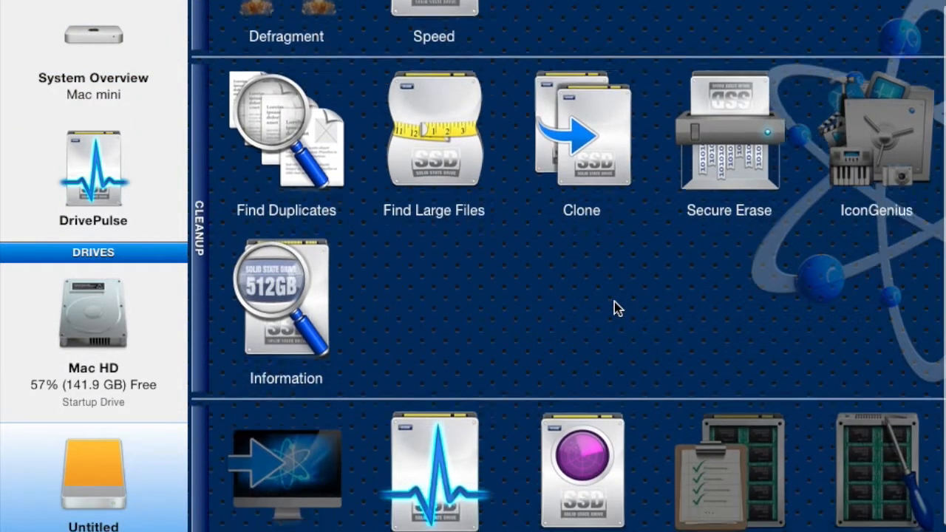
scroll("down", 3)
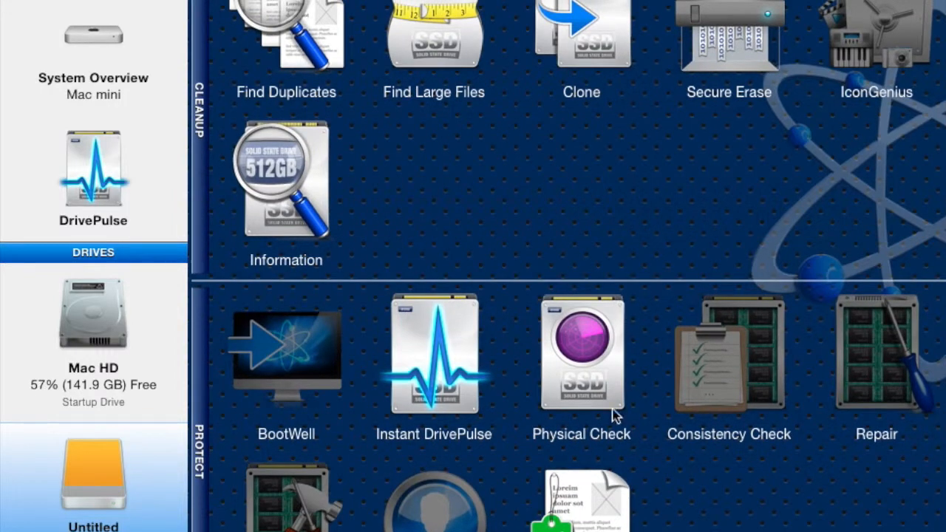
mouse_move(592, 395)
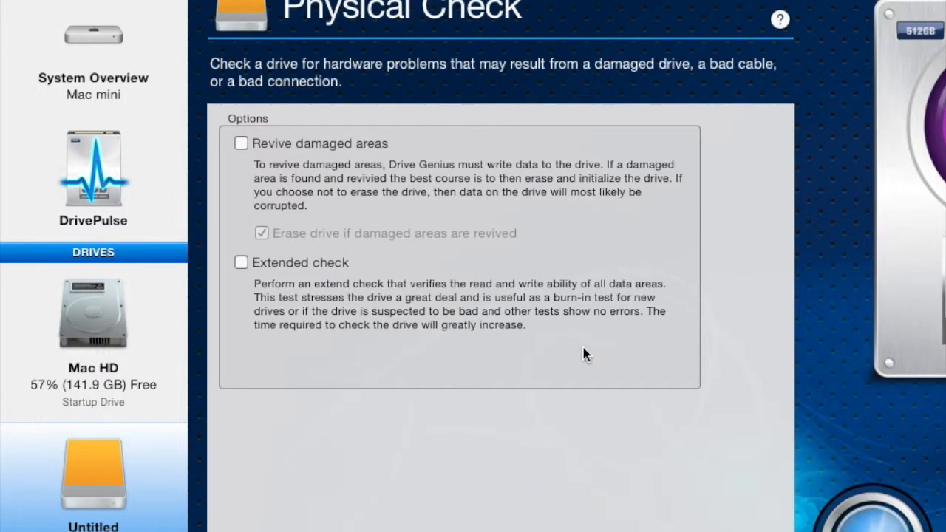
mouse_move(435, 215)
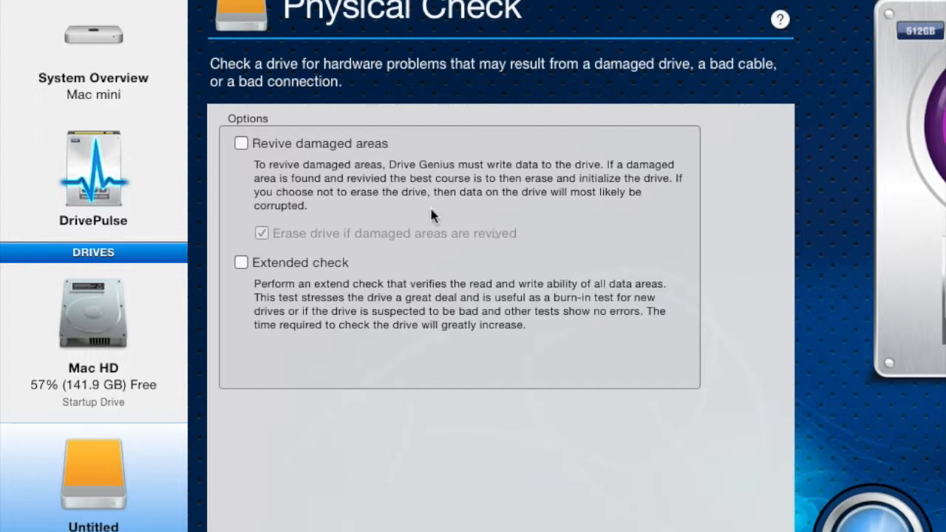
mouse_move(379, 211)
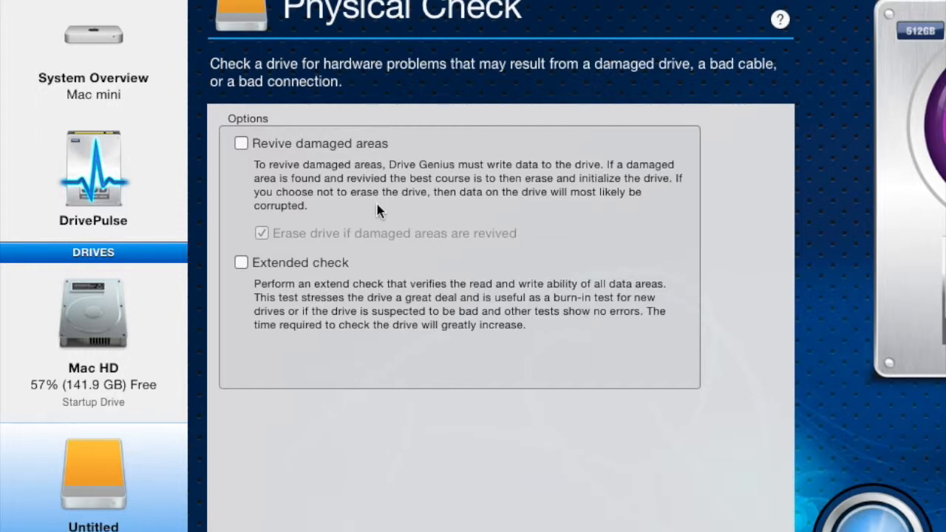
mouse_move(514, 210)
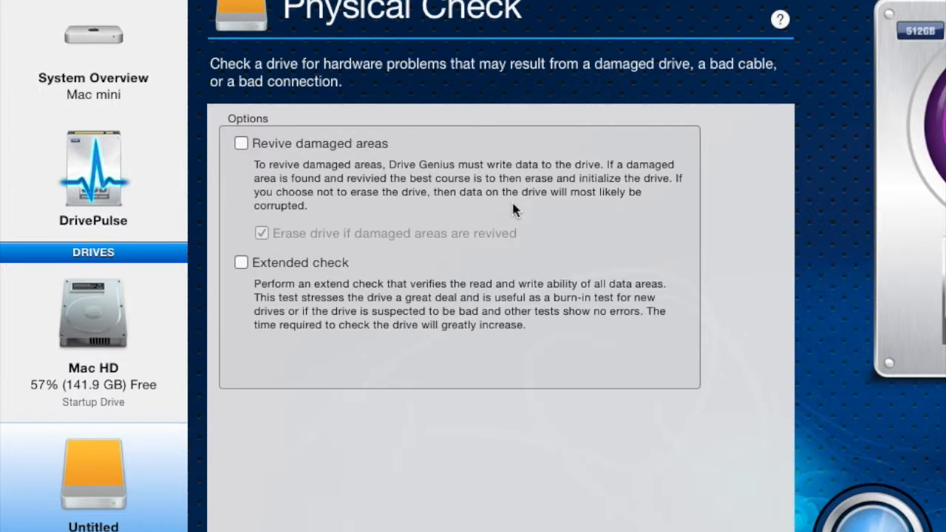
mouse_move(355, 284)
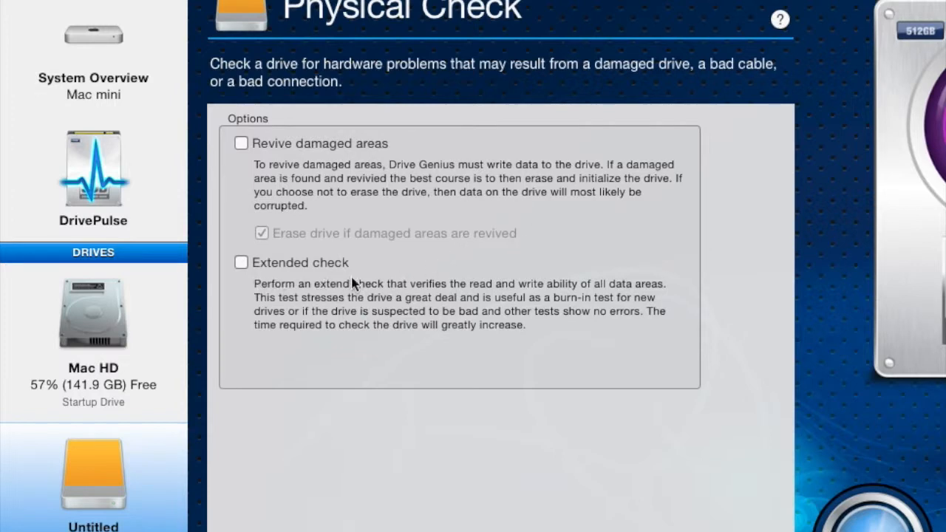
mouse_move(747, 441)
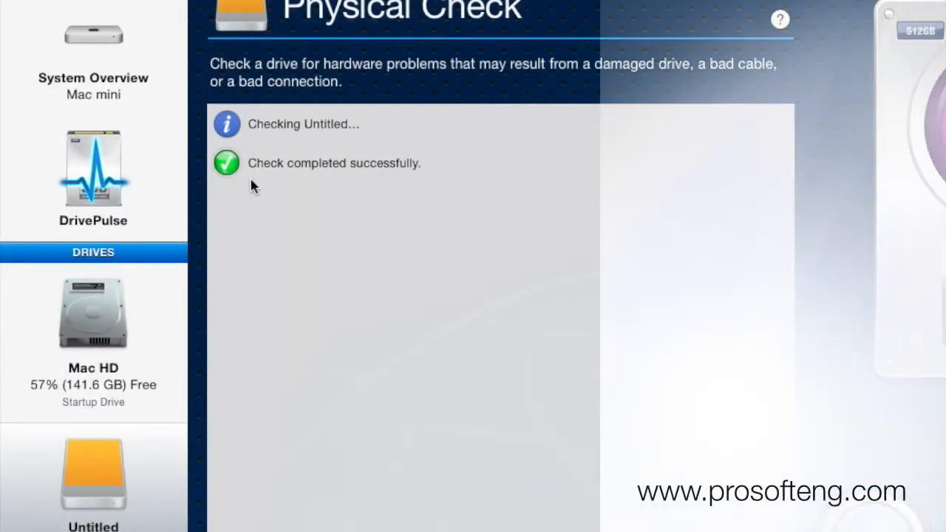
mouse_move(495, 196)
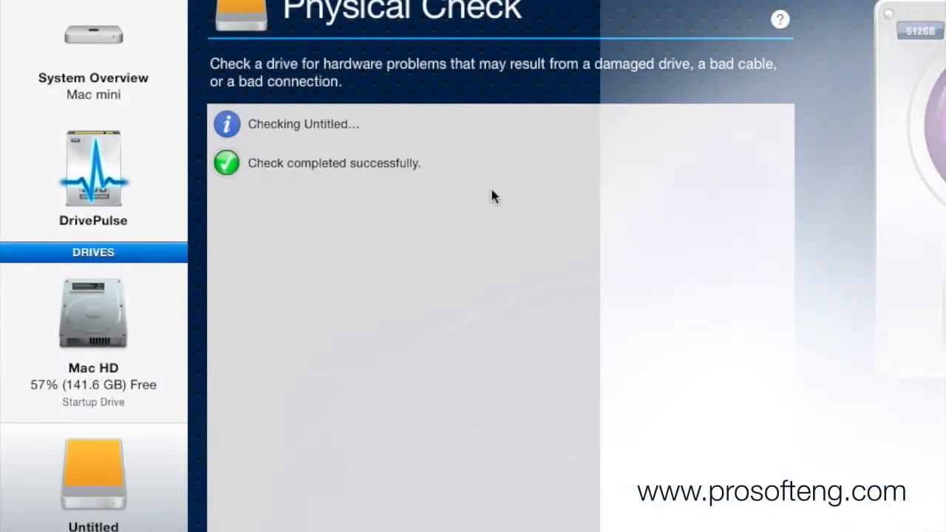